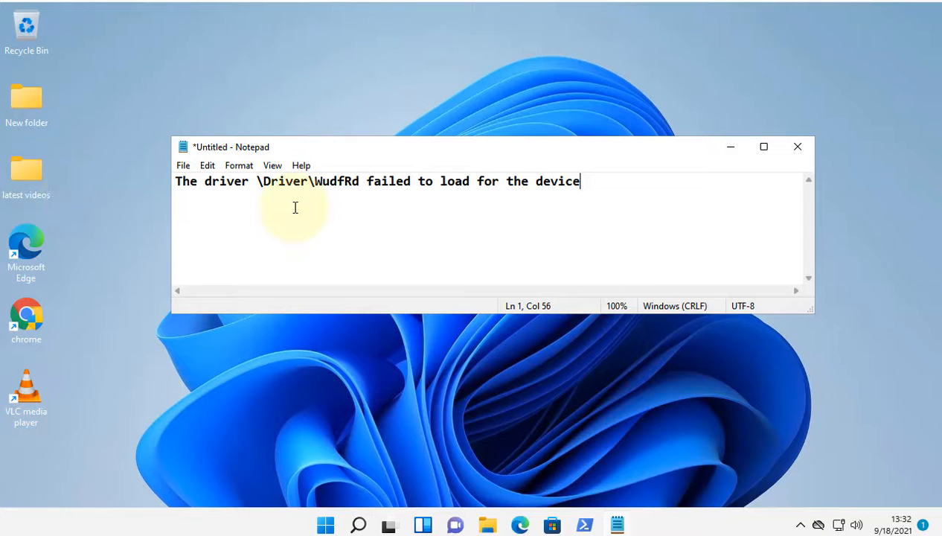
mouse_move(661, 180)
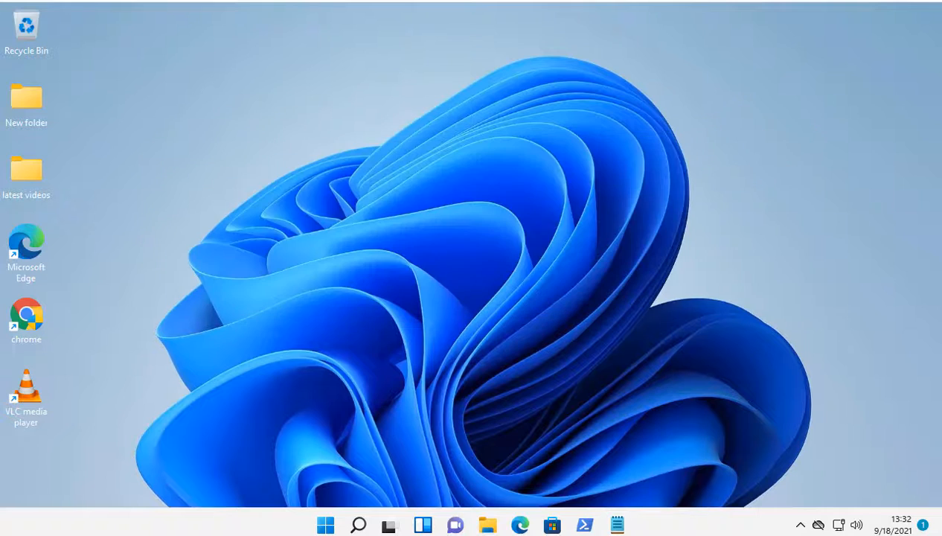
mouse_move(325, 524)
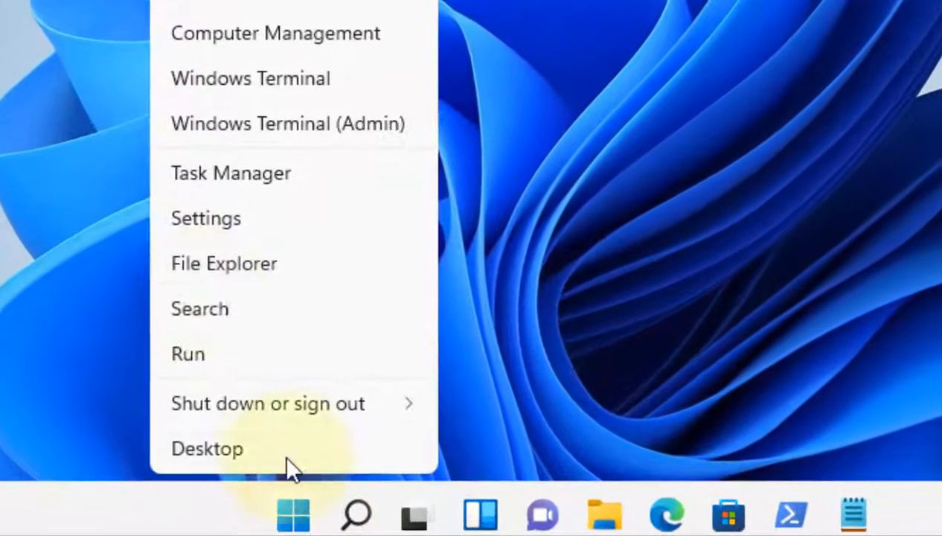
Run a Windows Update check from Settings, confirming the system is up to date
left_click(205, 217)
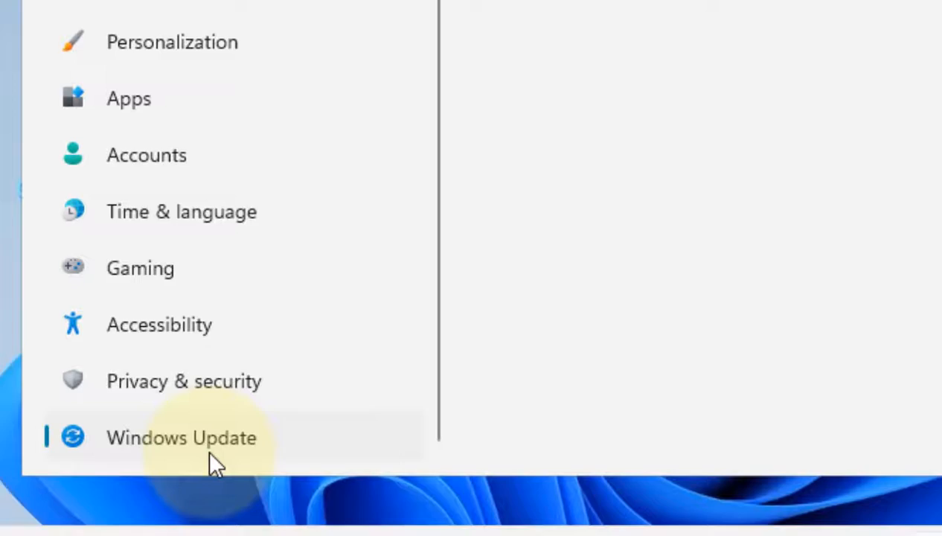
left_click(180, 438)
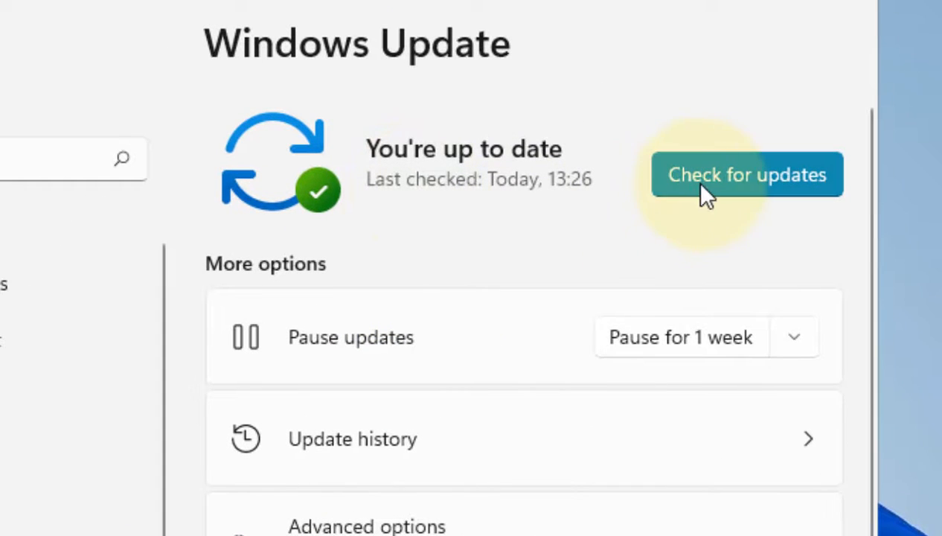
left_click(746, 174)
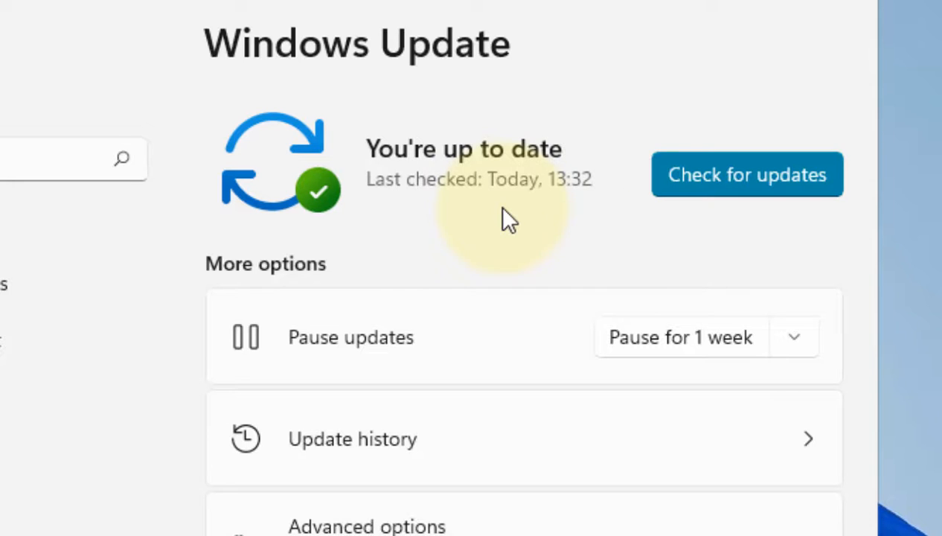
Check Optional updates under Advanced options and confirm no driver updates are offered
scroll("down", 3)
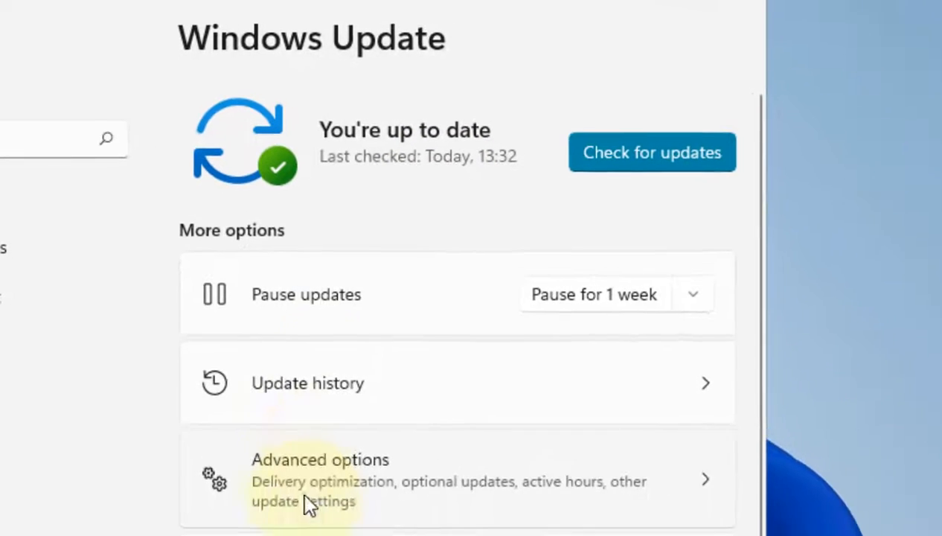
scroll("down", 3)
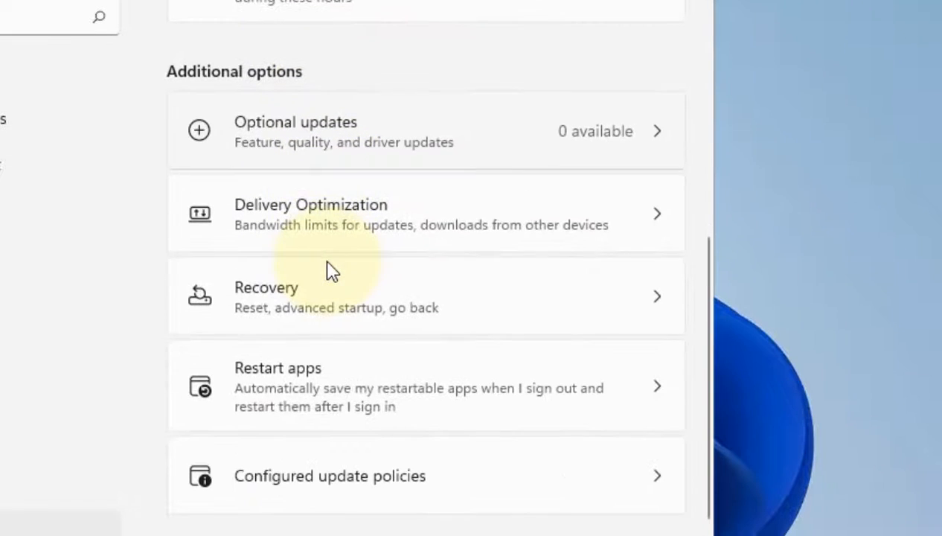
mouse_move(288, 145)
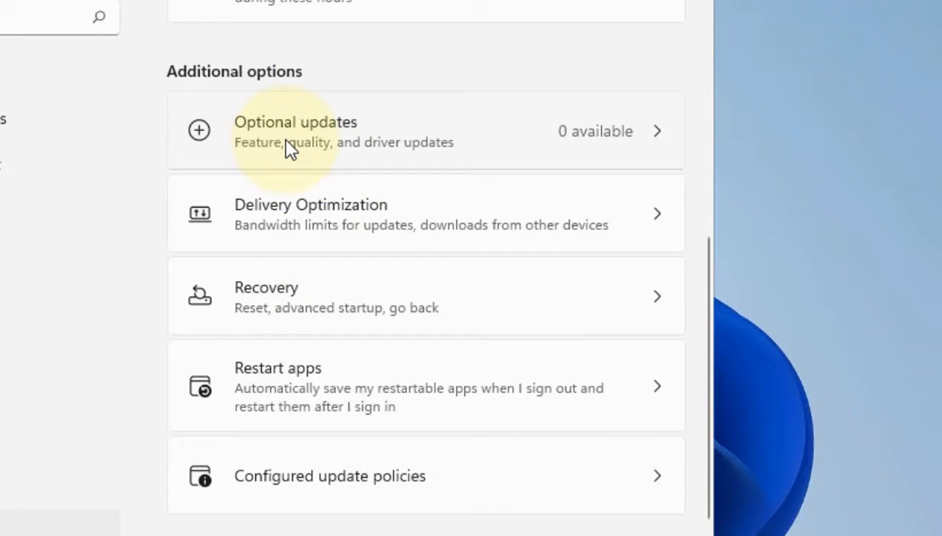
left_click(290, 145)
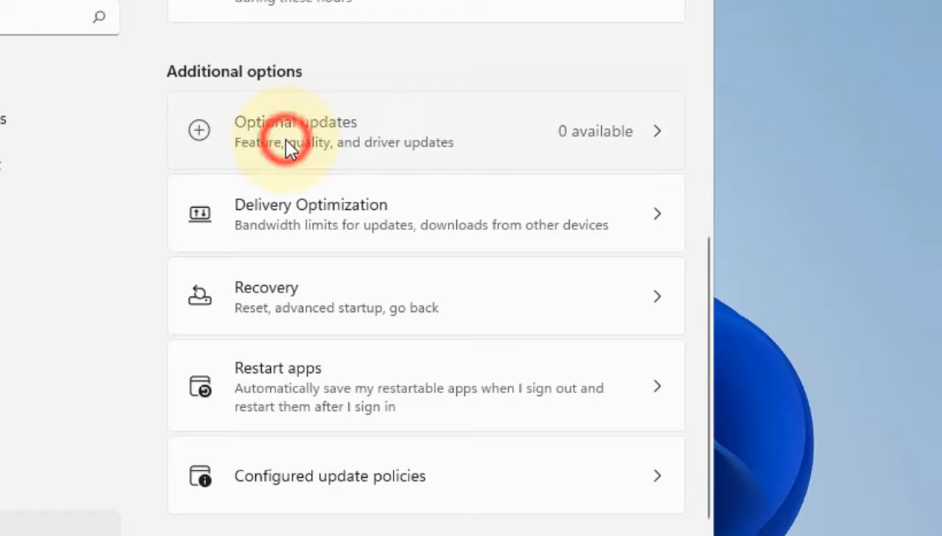
left_click(297, 122)
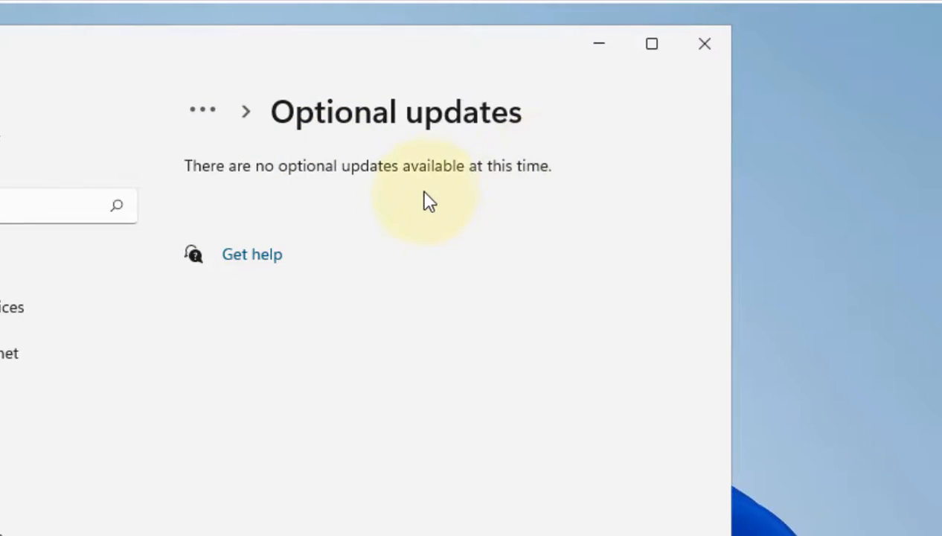
left_click(201, 111)
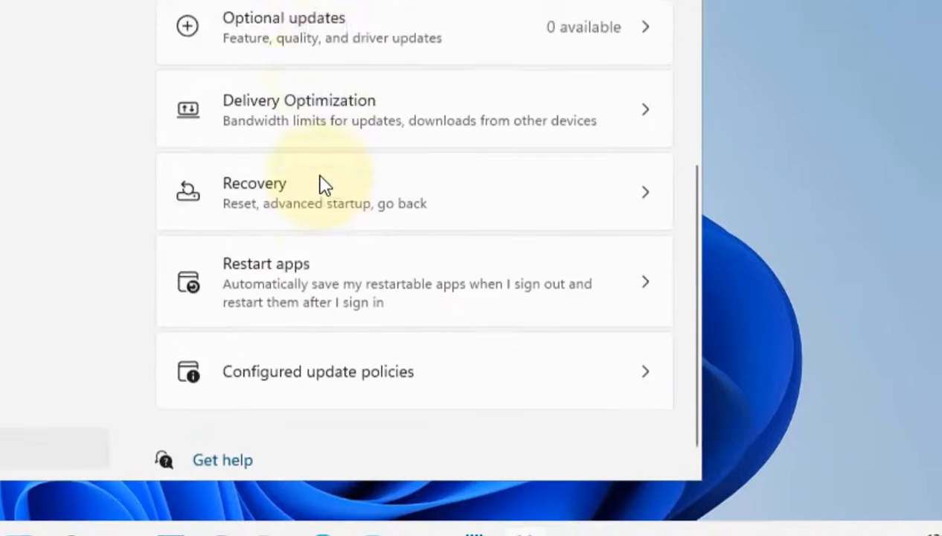
Close the Settings window
scroll("up", 3)
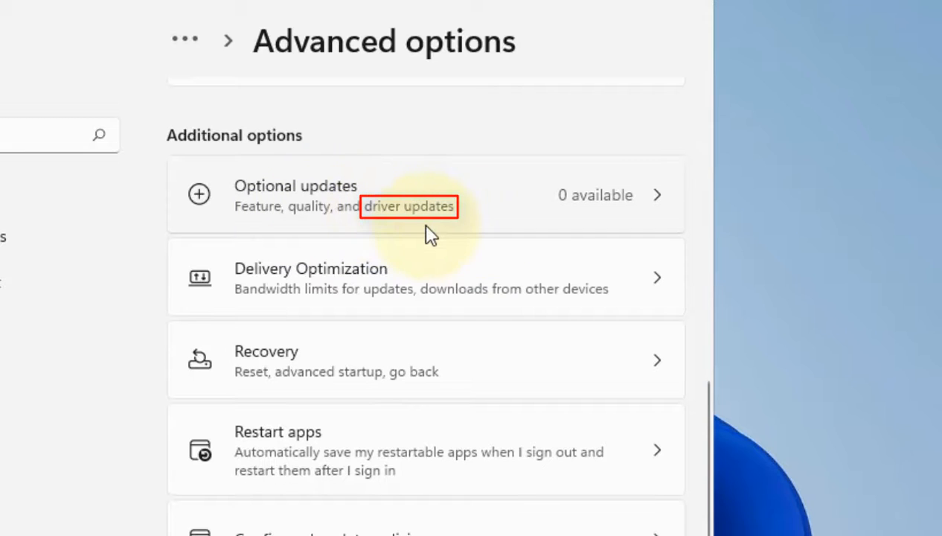
mouse_move(581, 216)
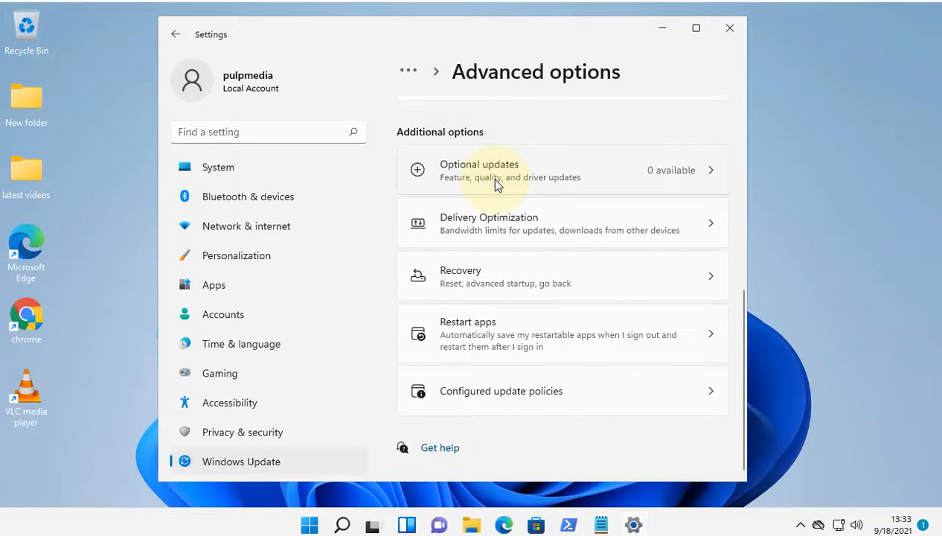
mouse_move(604, 177)
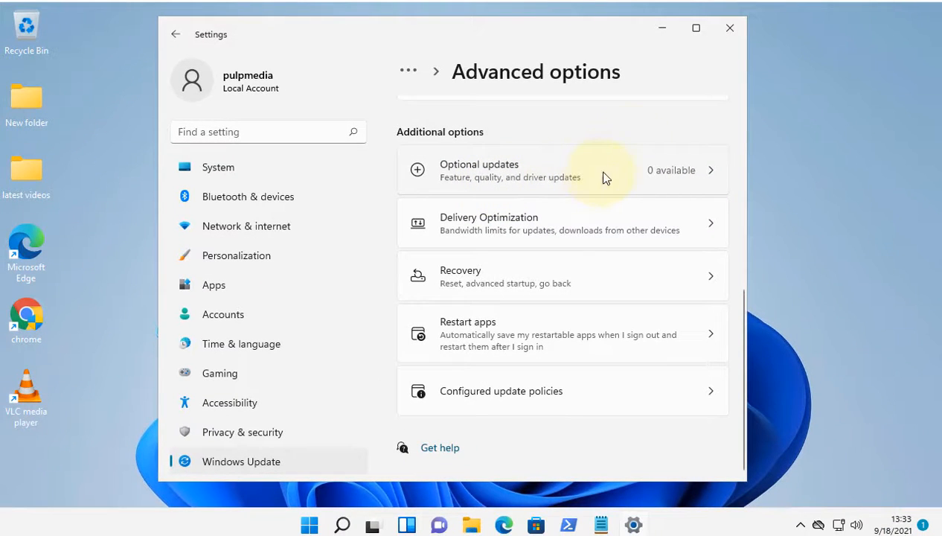
left_click(729, 29)
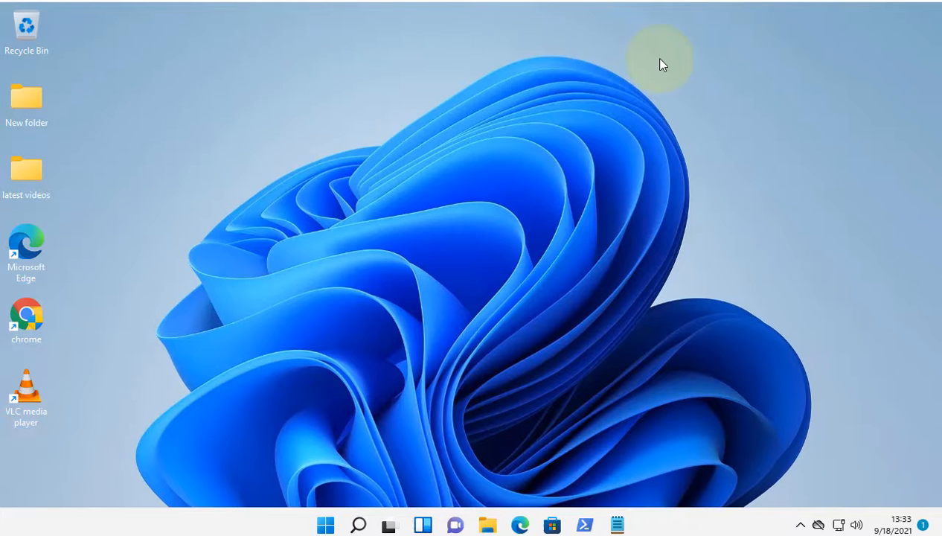
mouse_move(357, 186)
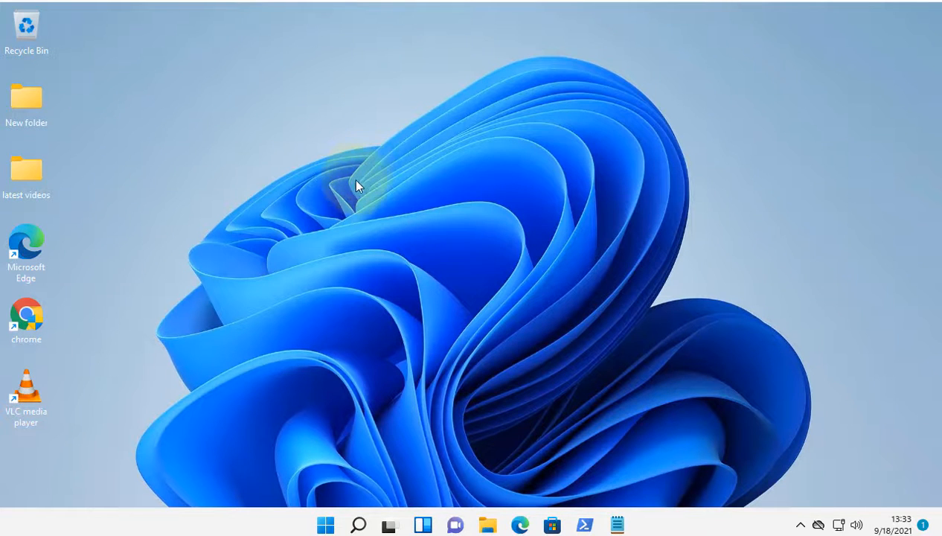
mouse_move(26, 238)
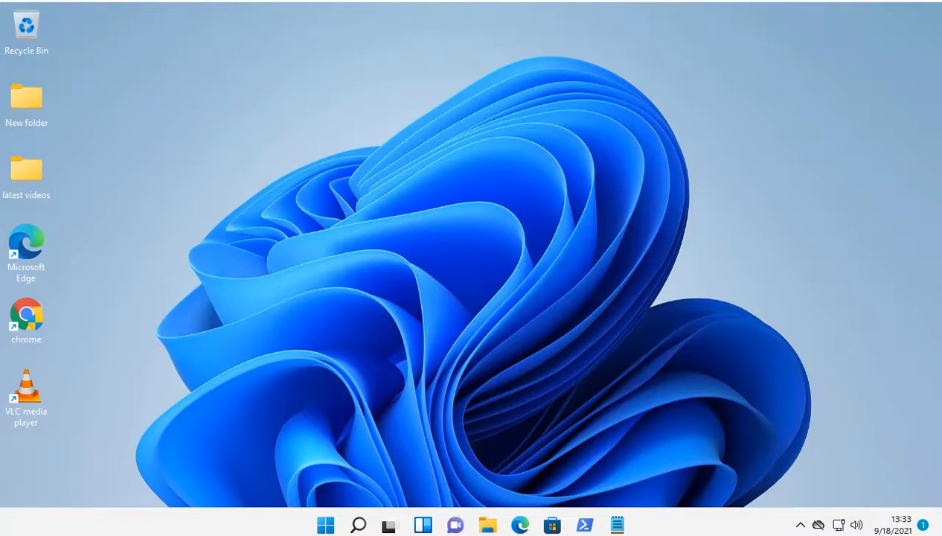
Search 'de' and open Device Manager from the results
type("de")
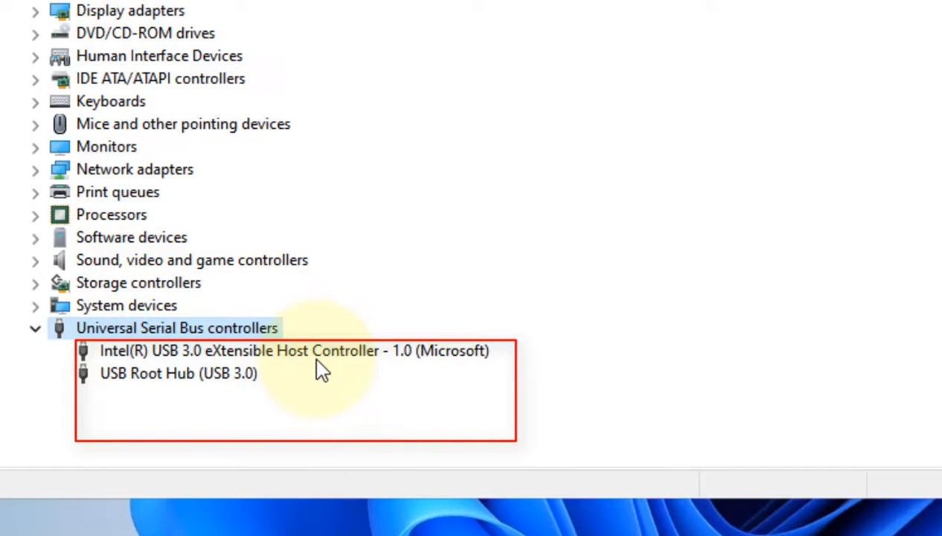
Uninstall the Intel USB 3.0 host controller from the device's context menu
right_click(294, 351)
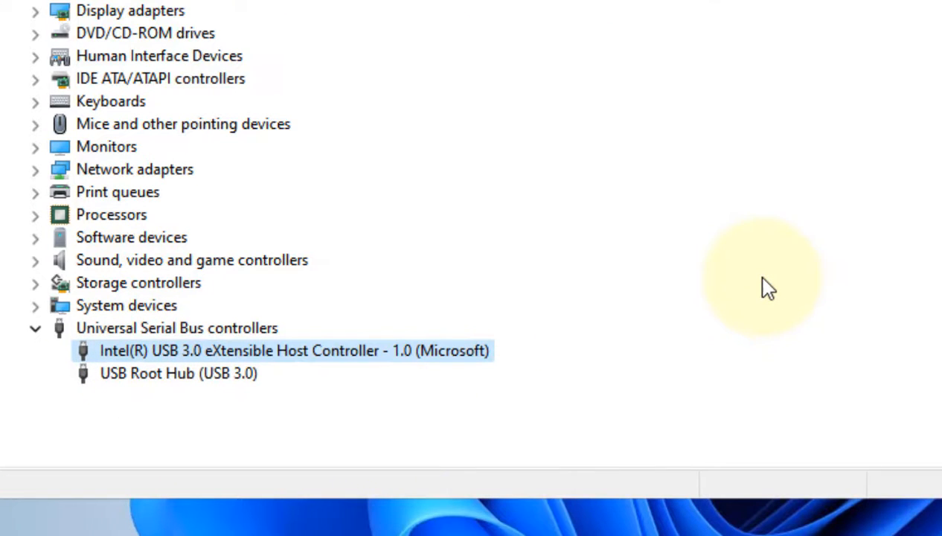
scroll("up", 3)
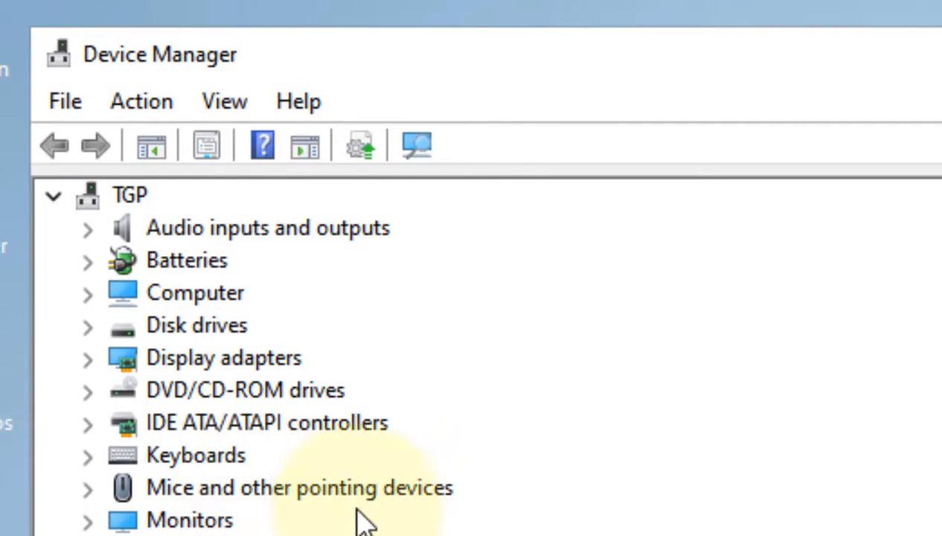
mouse_move(141, 101)
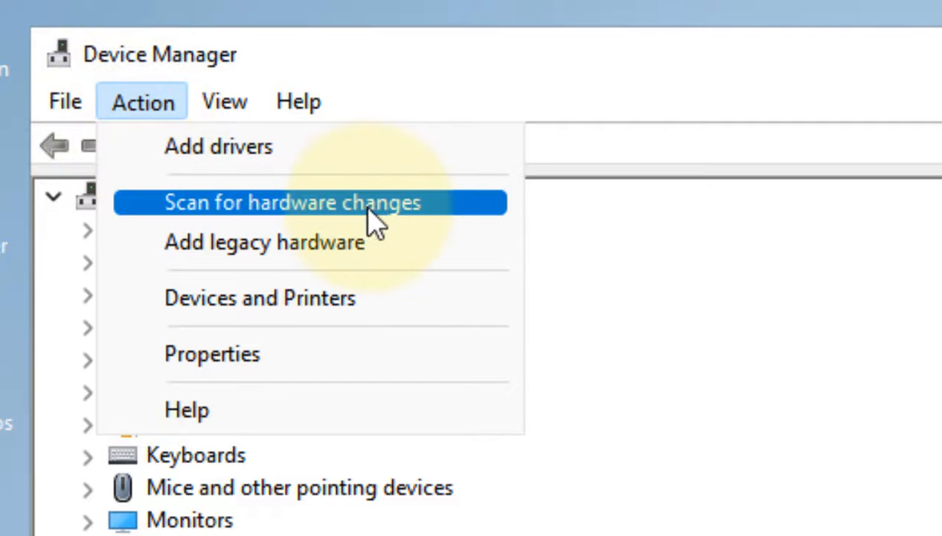
Scan for hardware changes, verify USB controllers are relisted, and close Device Manager
left_click(290, 201)
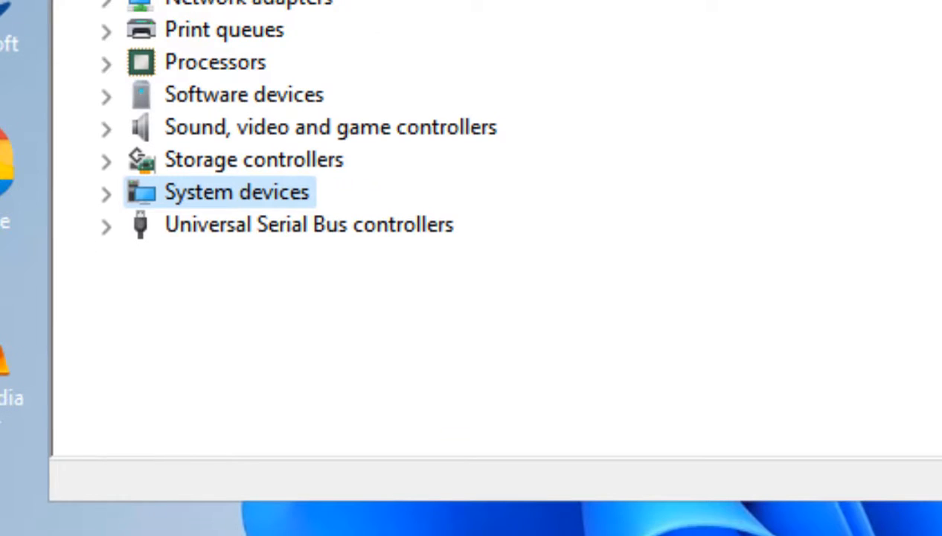
left_click(308, 256)
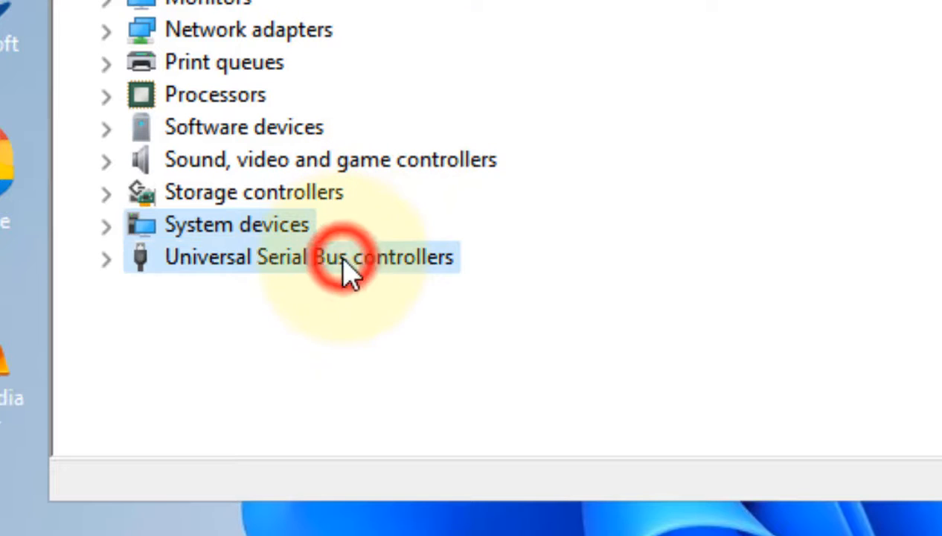
left_click(106, 257)
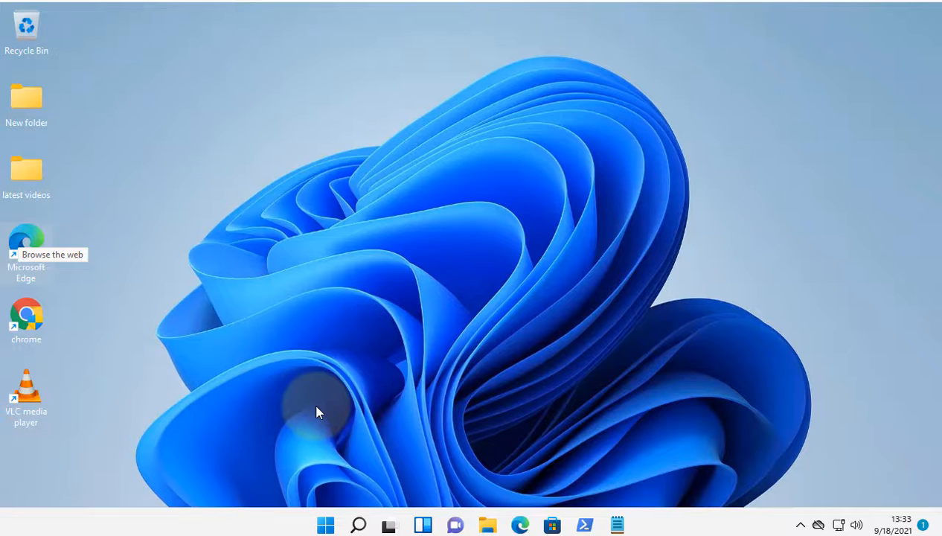
Search 'edit power plan' and open the Edit power plan result
left_click(358, 524)
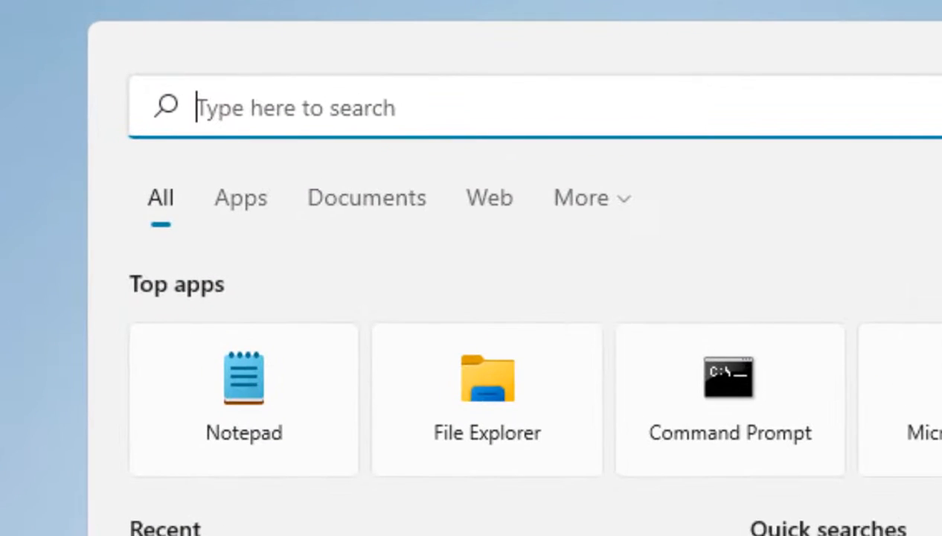
type("edit power plan")
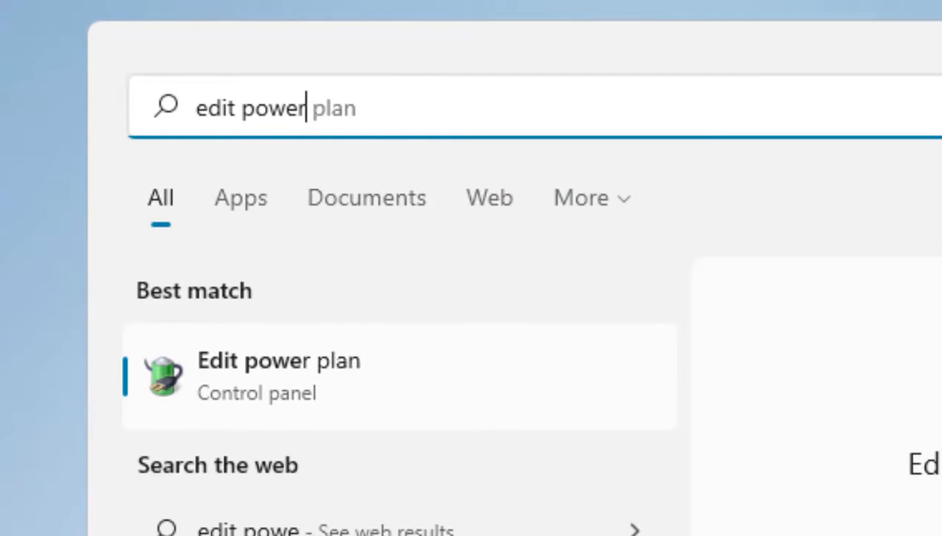
mouse_move(205, 361)
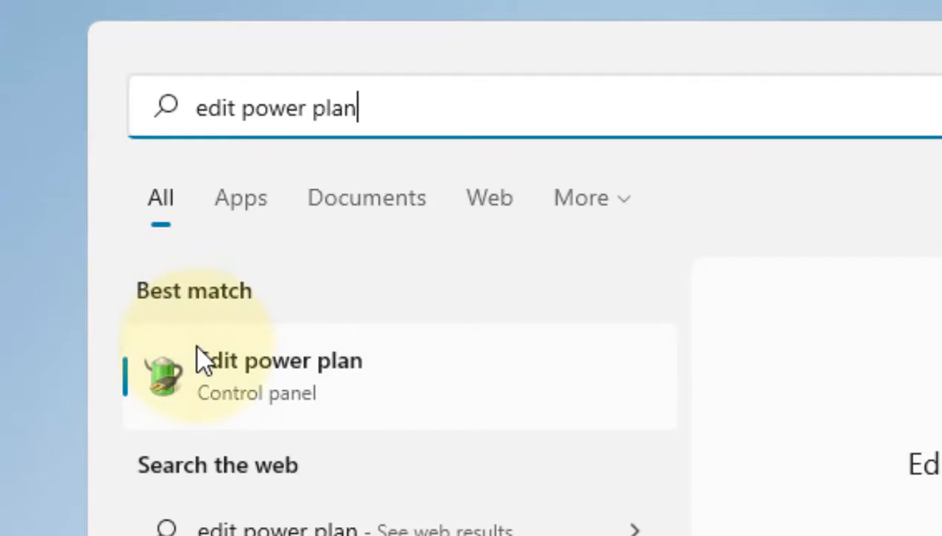
left_click(279, 376)
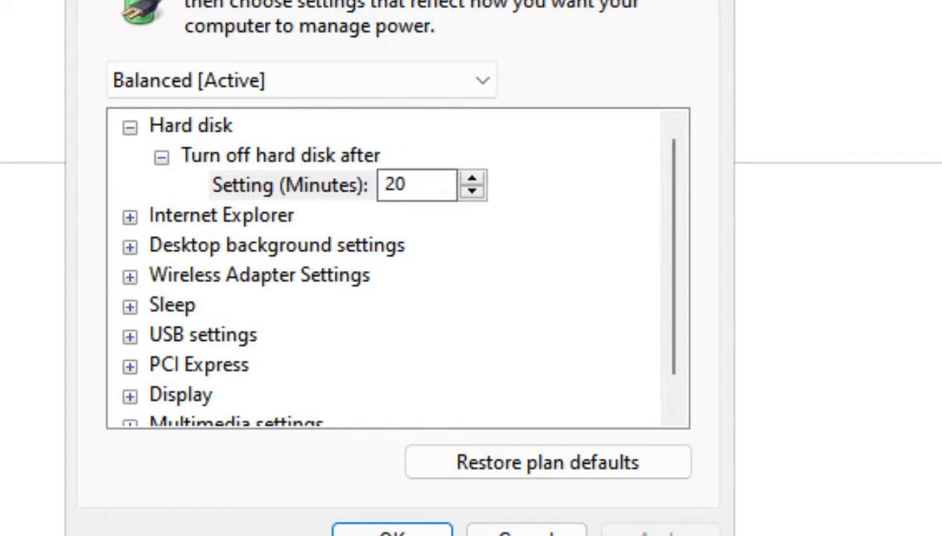
mouse_move(375, 242)
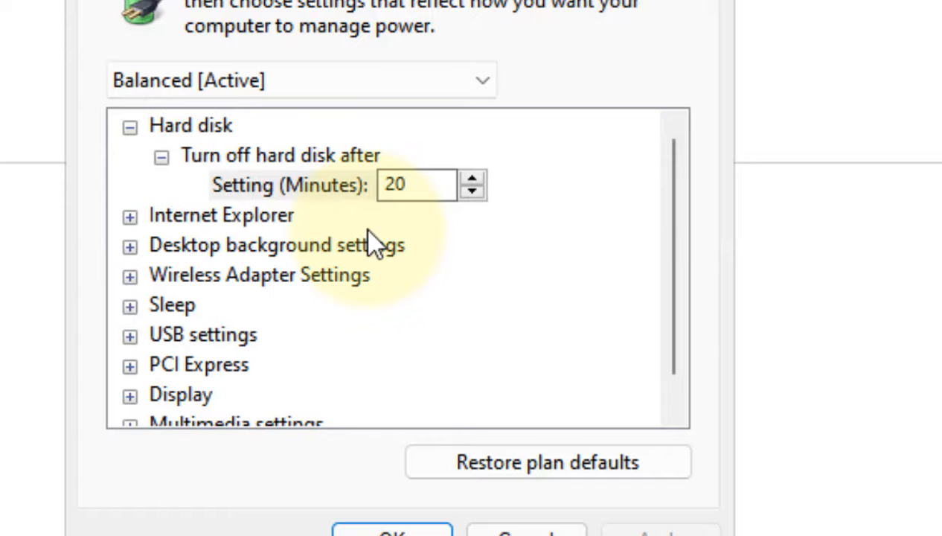
Set the Balanced plan's Turn off hard disk after to 0 minutes, apply, and confirm
left_click(280, 155)
type("0")
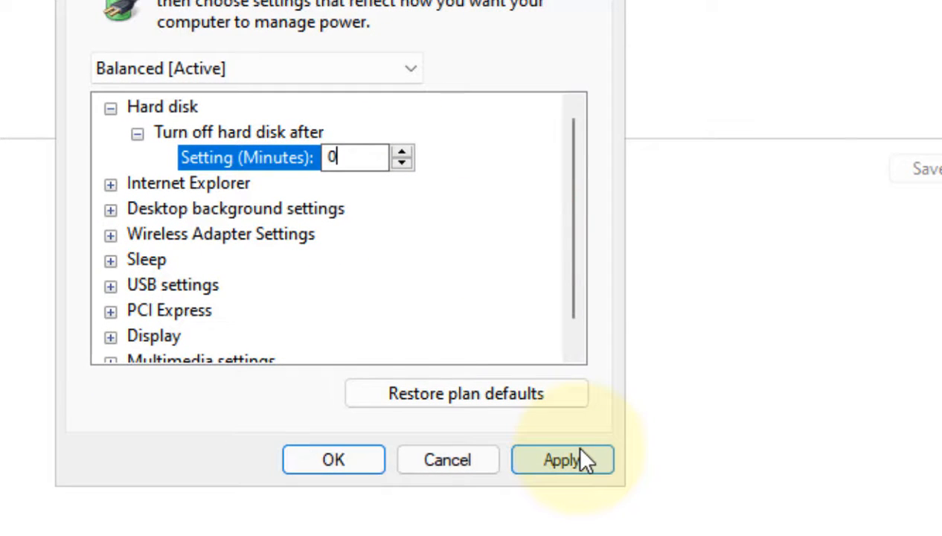
left_click(562, 459)
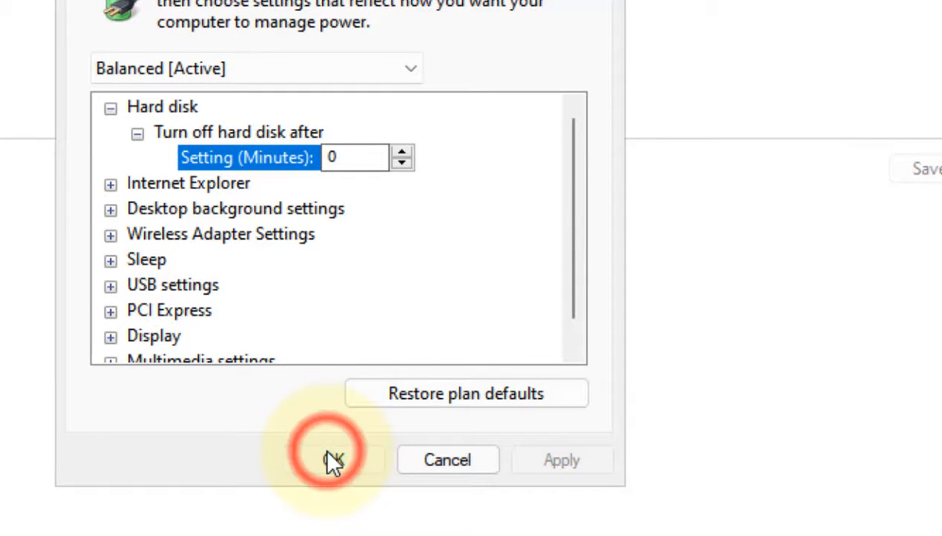
left_click(331, 459)
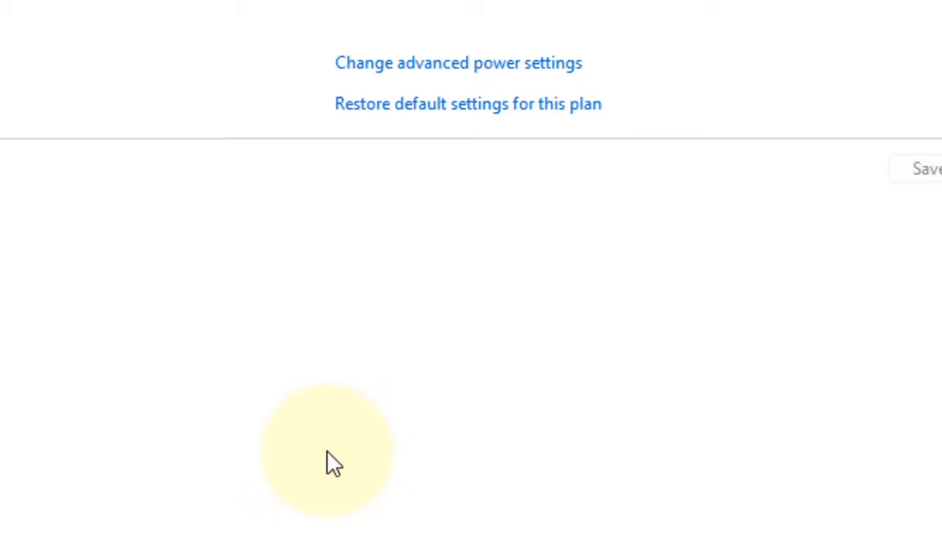